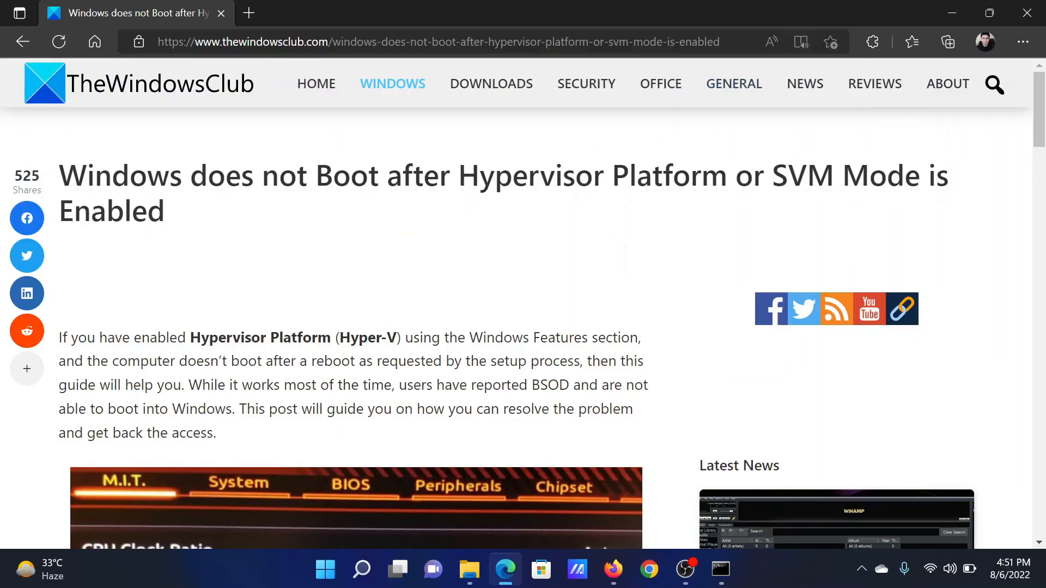
- Highlight the article headline through 'Hypervisor' and move down to the Advanced Recovery BCDedit steps
left_click_drag(93, 175, 368, 176)
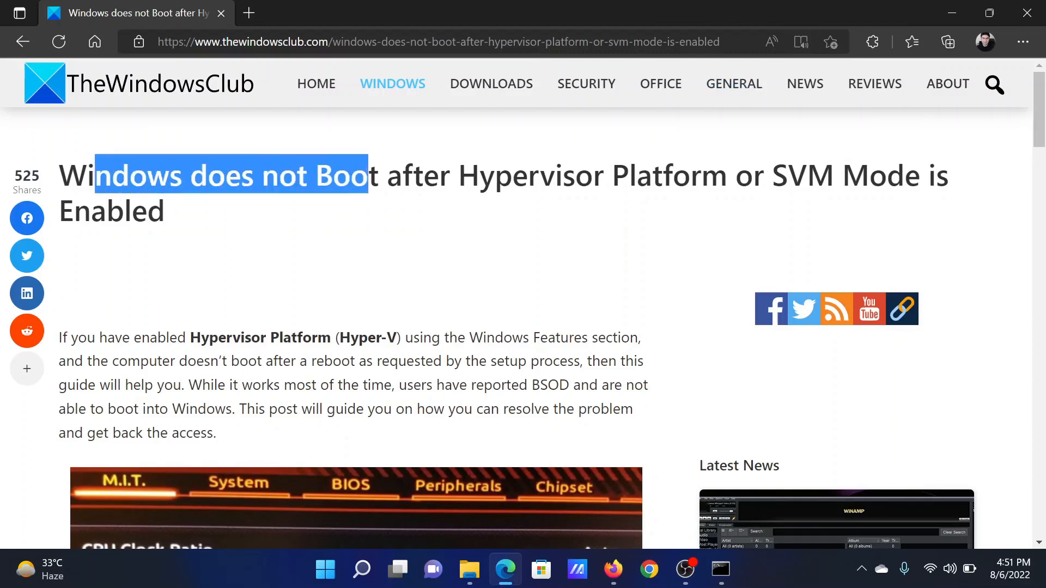
left_click_drag(368, 176, 647, 189)
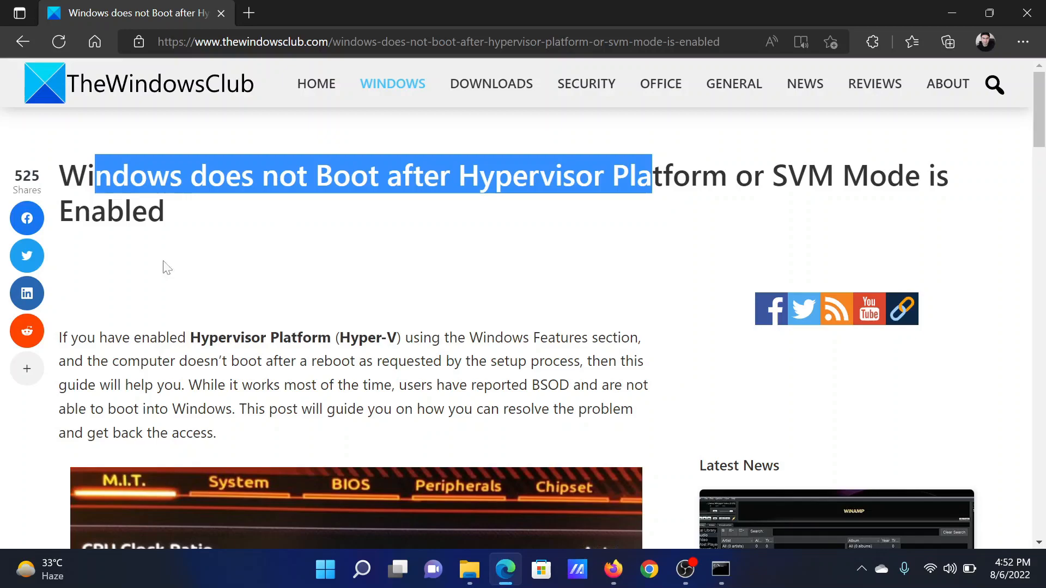
scroll("down", 3)
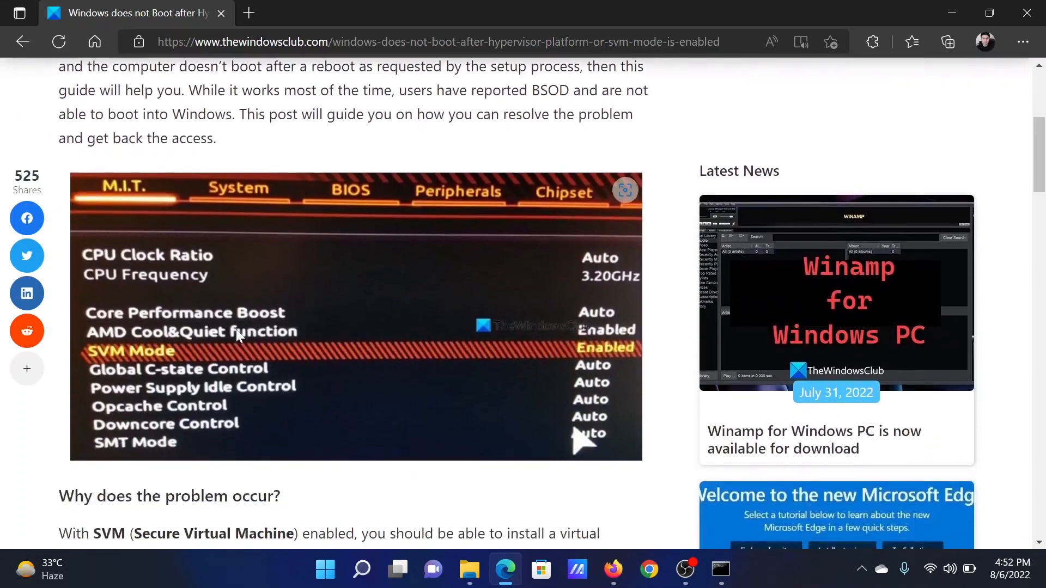
scroll("down", 3)
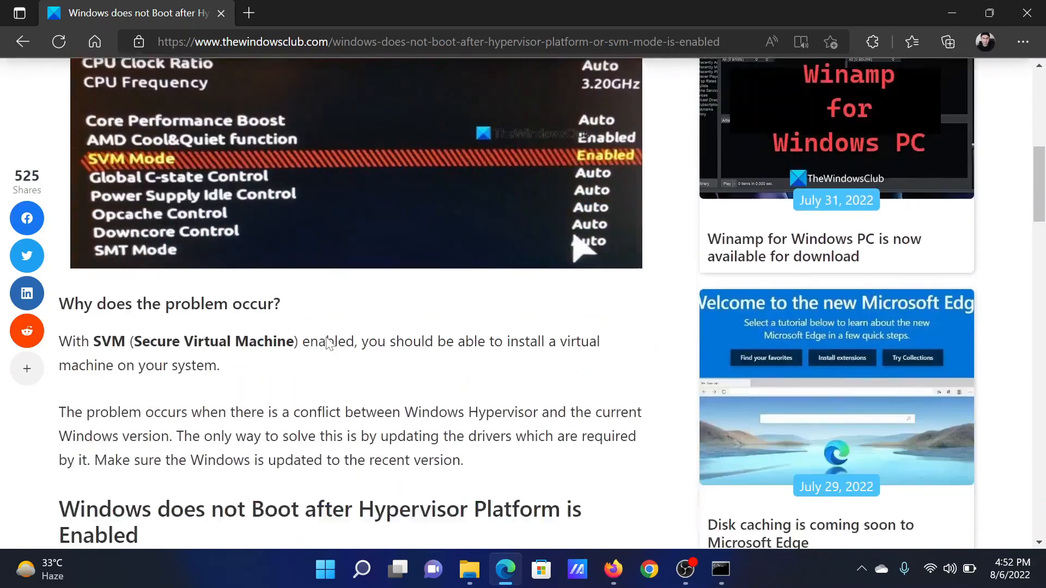
scroll("down", 3)
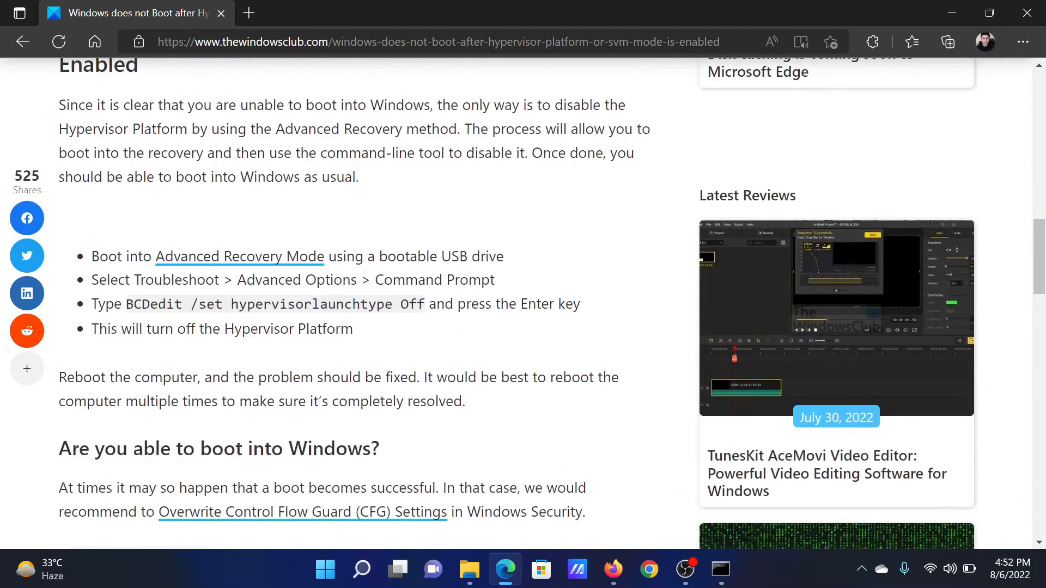
double_click(238, 256)
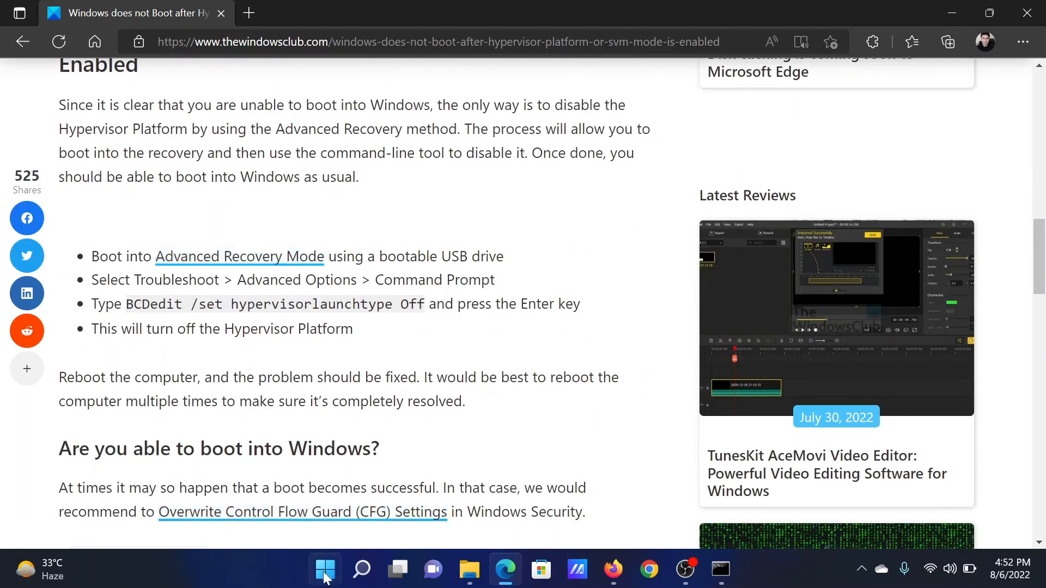
- Review the System > Recovery page with advanced startup in Windows Settings, then close Settings
left_click(307, 571)
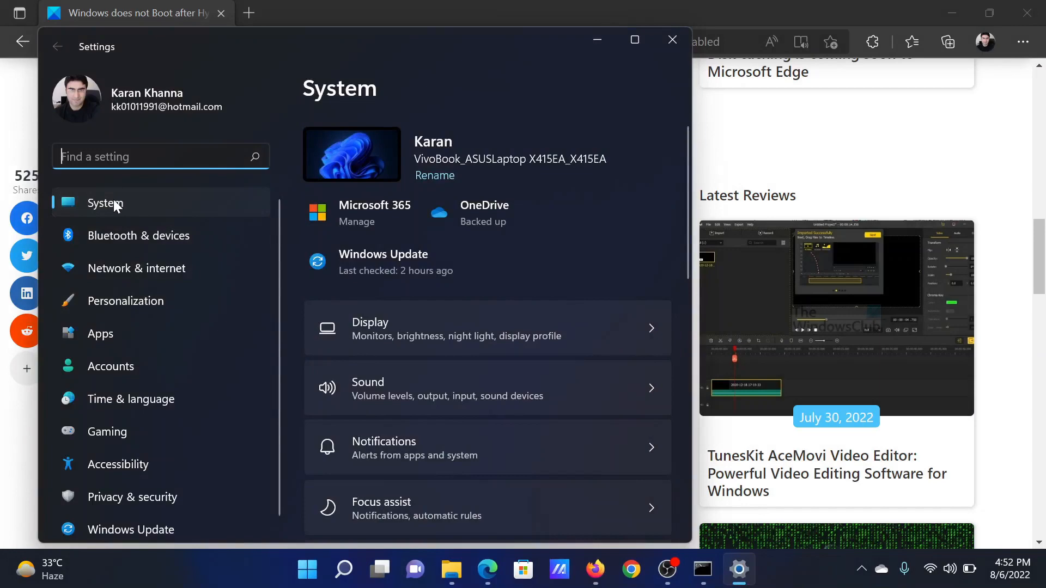
scroll("down", 3)
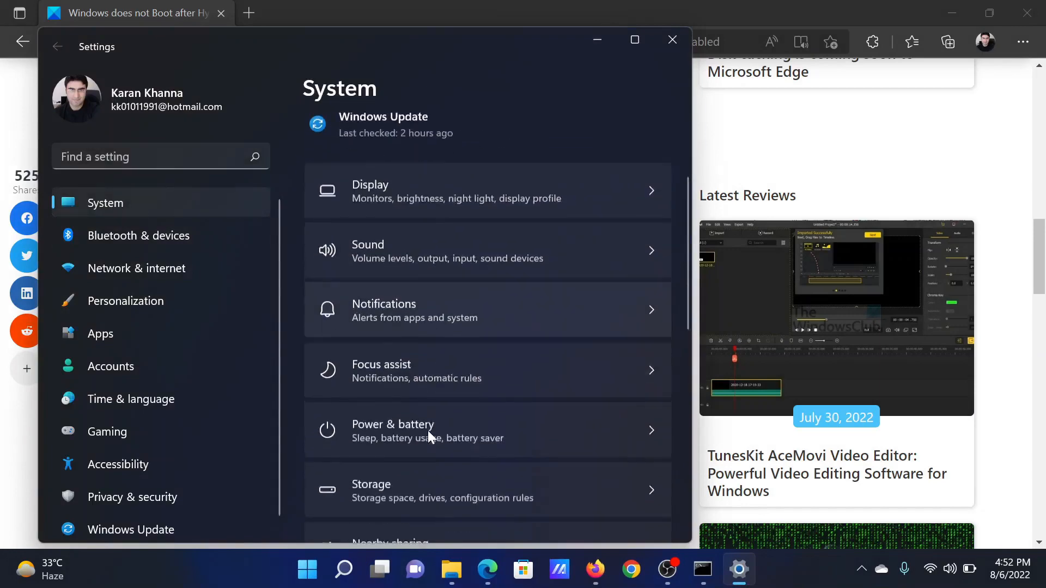
scroll("down", 3)
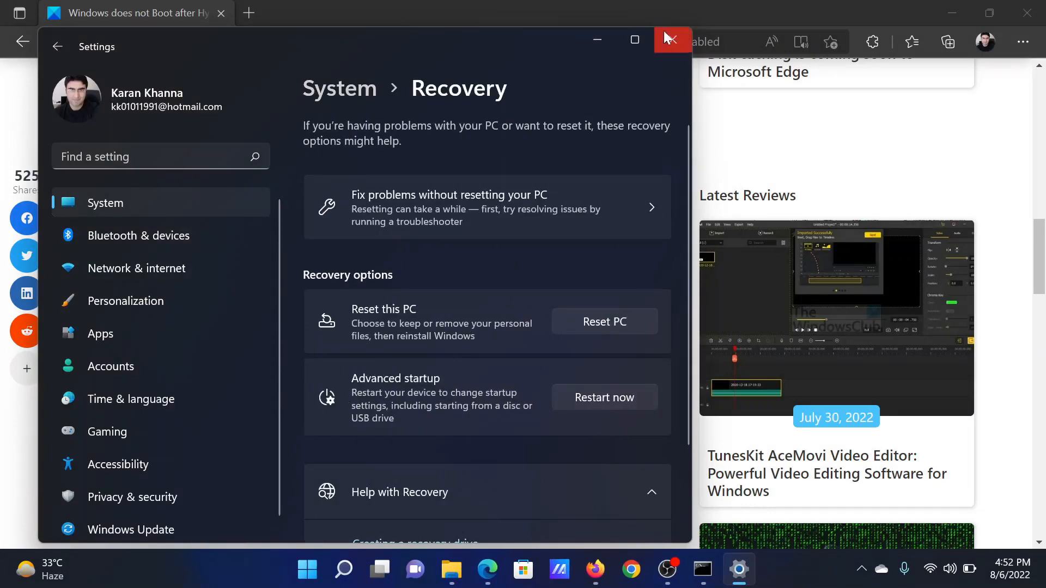
left_click(672, 39)
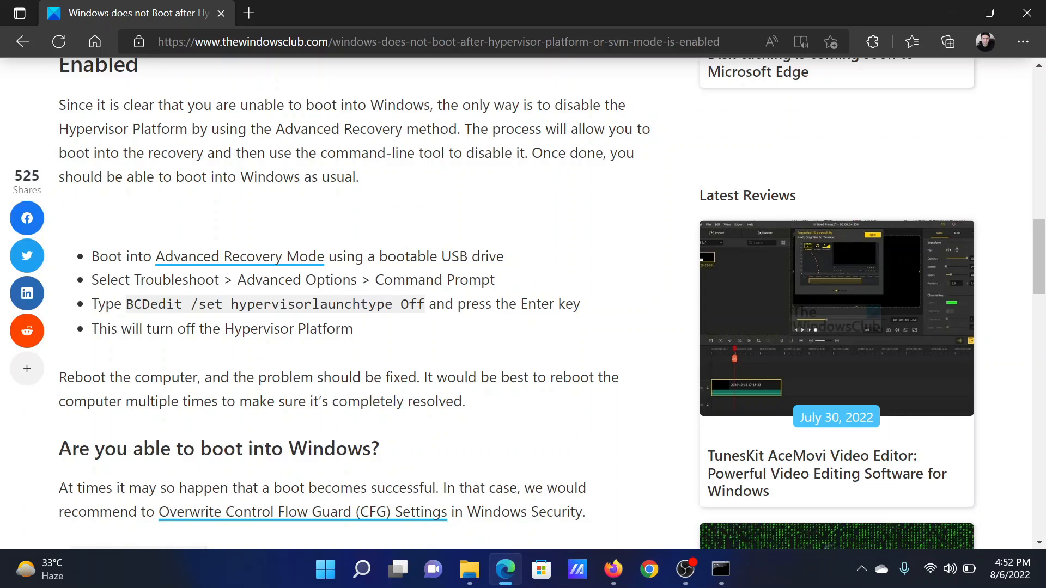
- Select the article's BCDedit command and bring up the context menu to copy it
left_click_drag(125, 304, 407, 304)
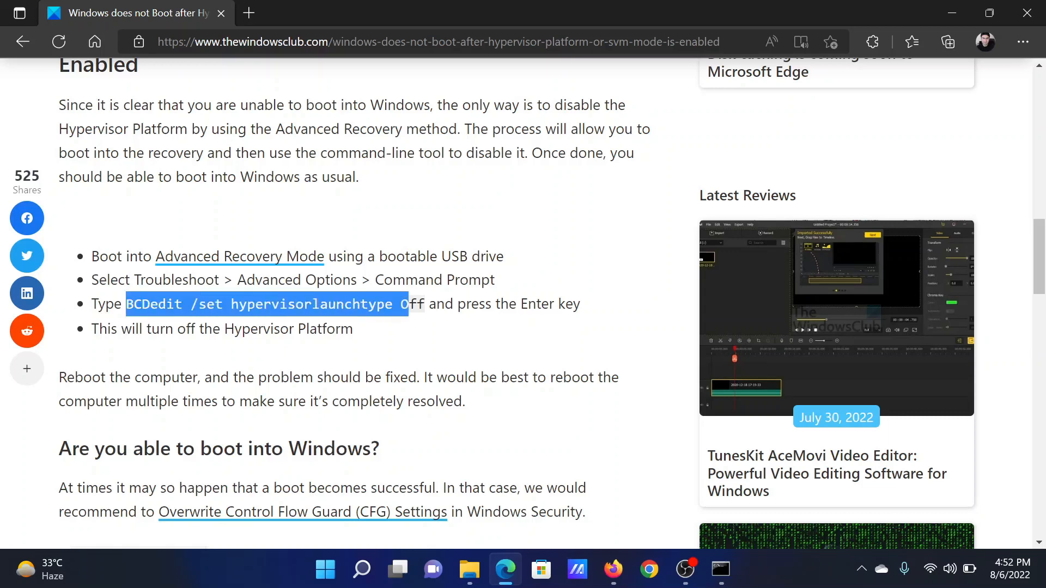
right_click(267, 304)
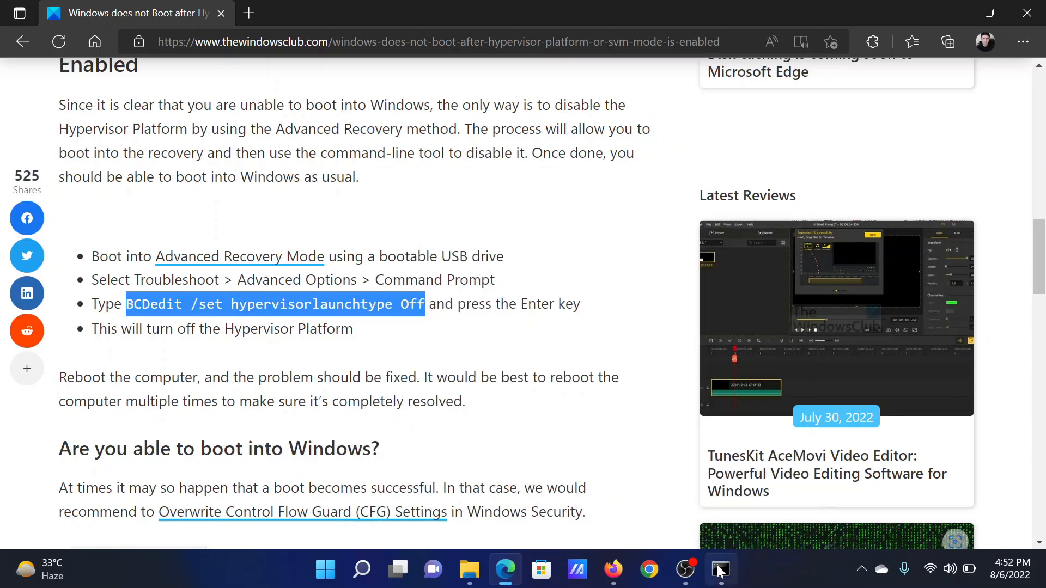
- Enter 'BCDedit /set hypervisorlaunchtype Off' in Command Prompt, then return to the article's opening section
left_click(719, 570)
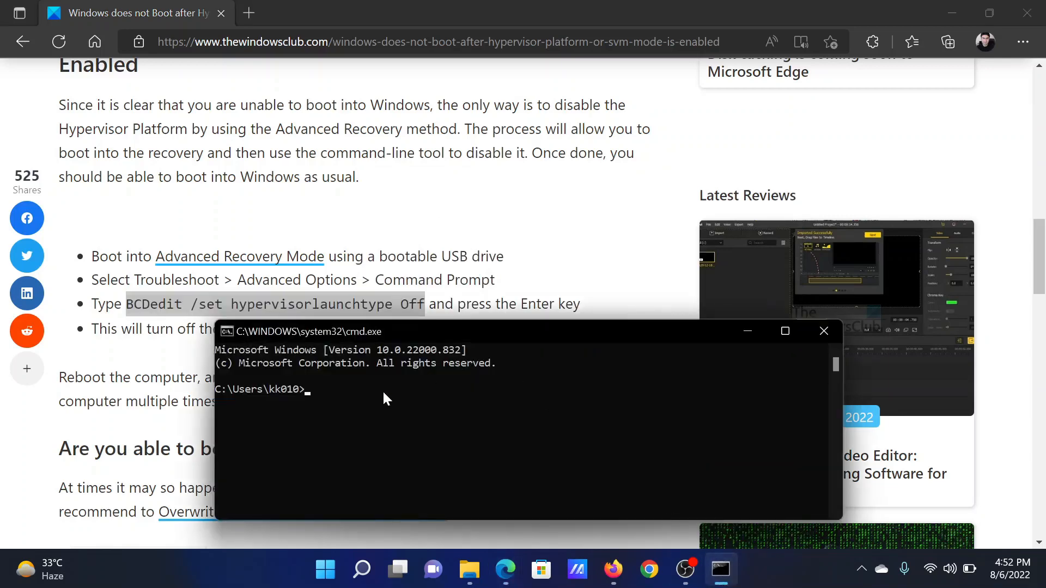
type("BCDedit /set hypervisorlaunchtype Off")
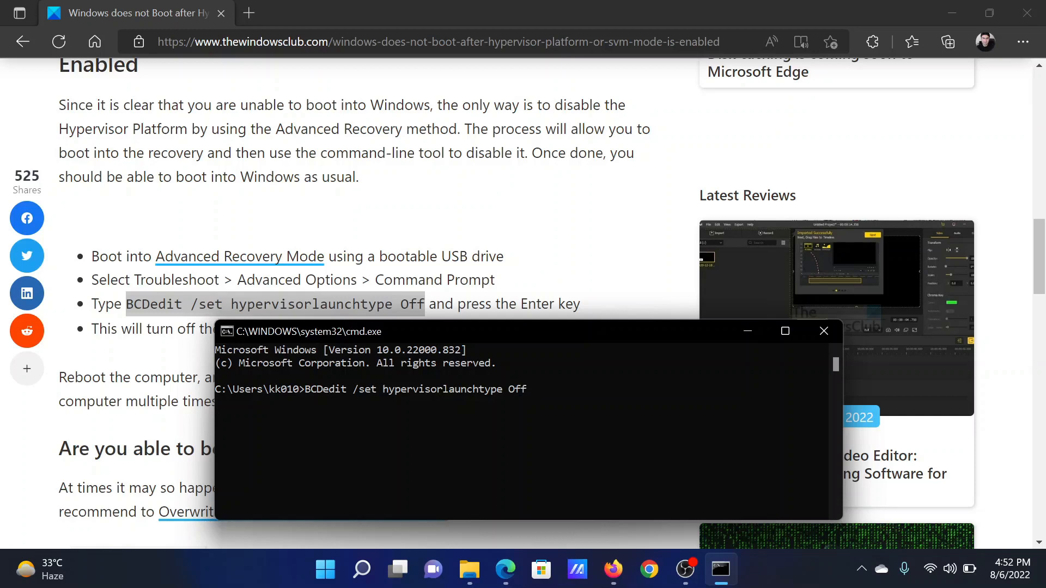
left_click(824, 332)
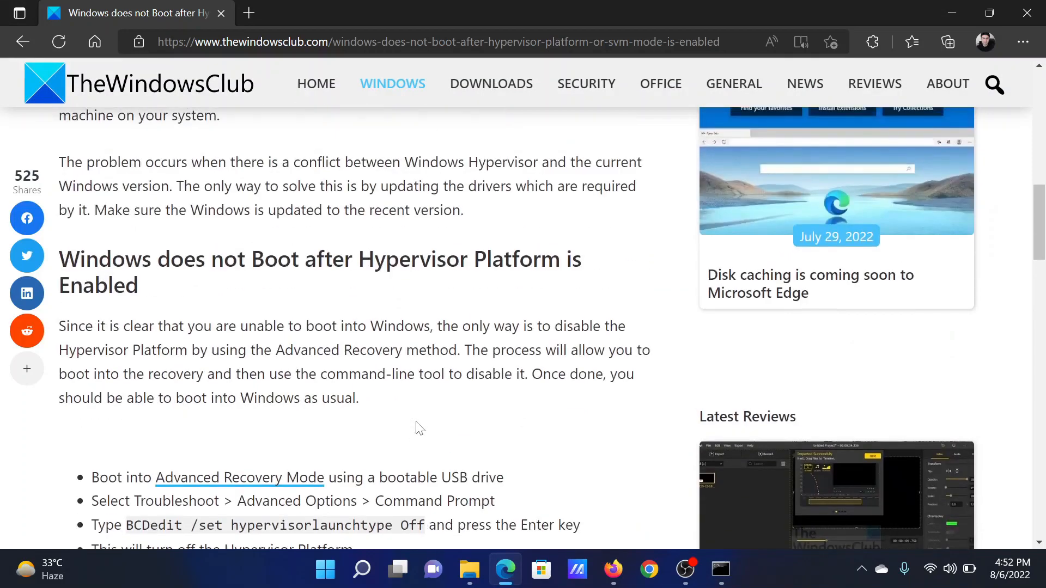
scroll("up", 3)
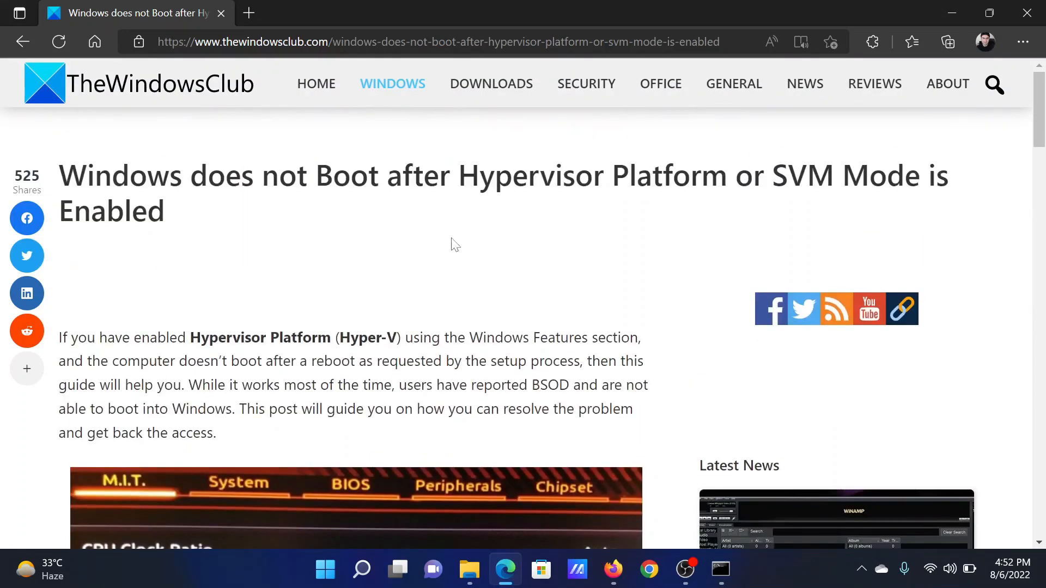